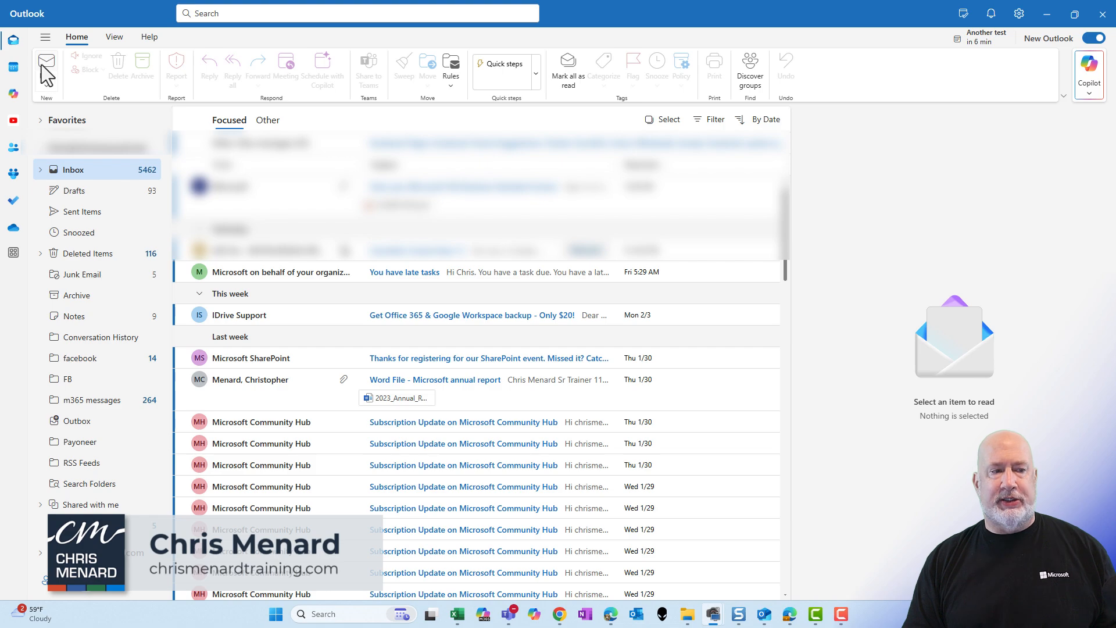
Start a new blank email draft, which opens inline with the signature inserted.
{"action": "left_click", "coordinate": [46, 60]}
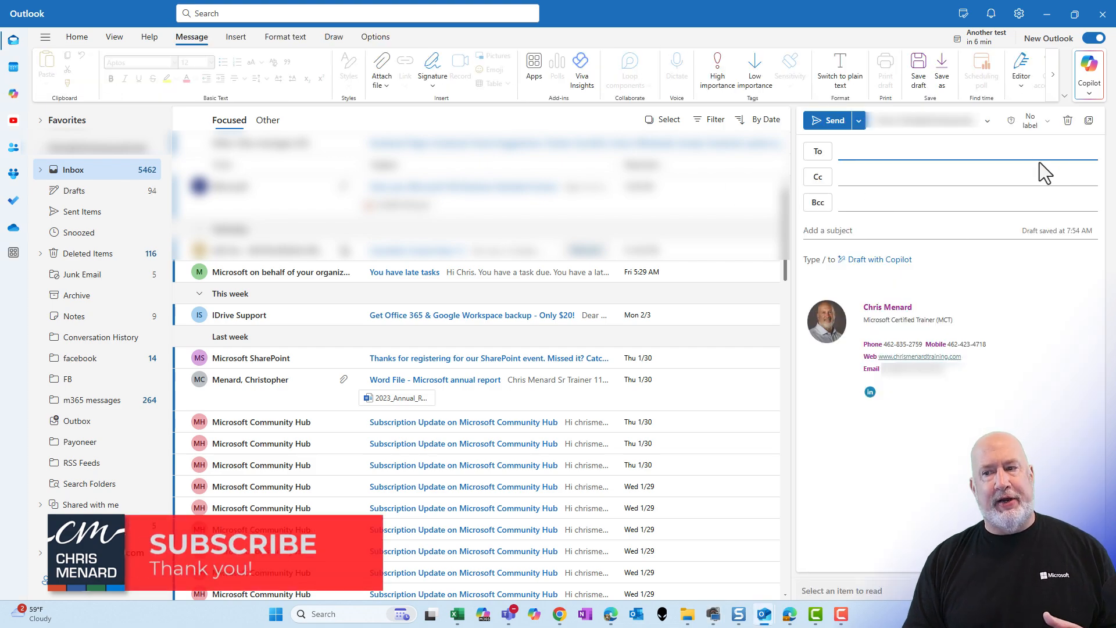
{"action": "mouse_move", "coordinate": [1089, 120]}
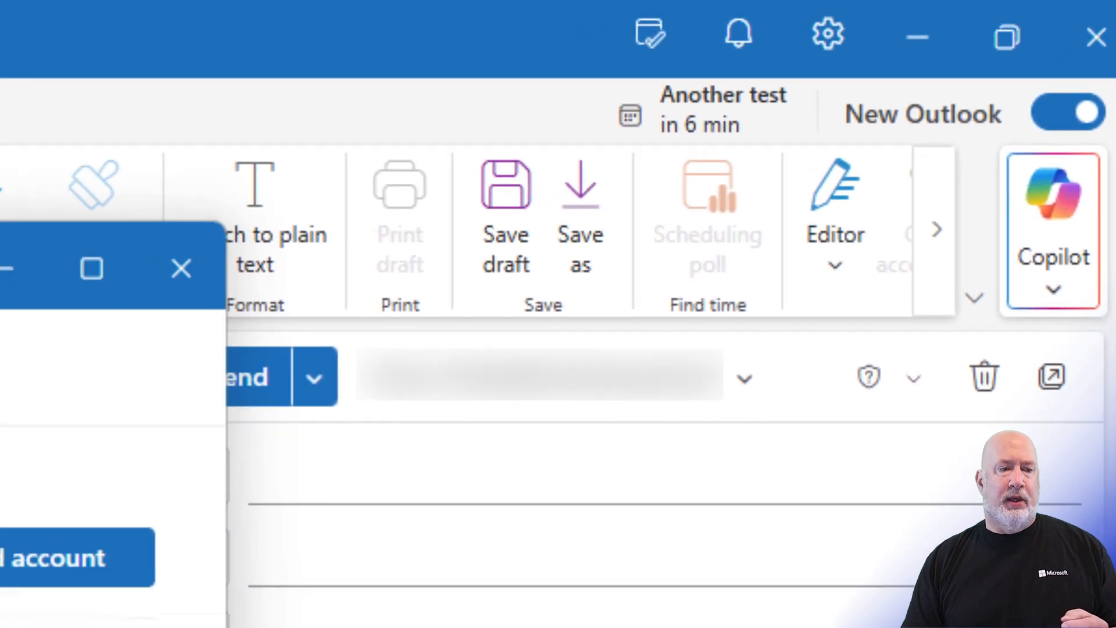
Under Mail > Compose and reply, choose 'Pop-out to a new window' for messages.
{"action": "left_click", "coordinate": [826, 33]}
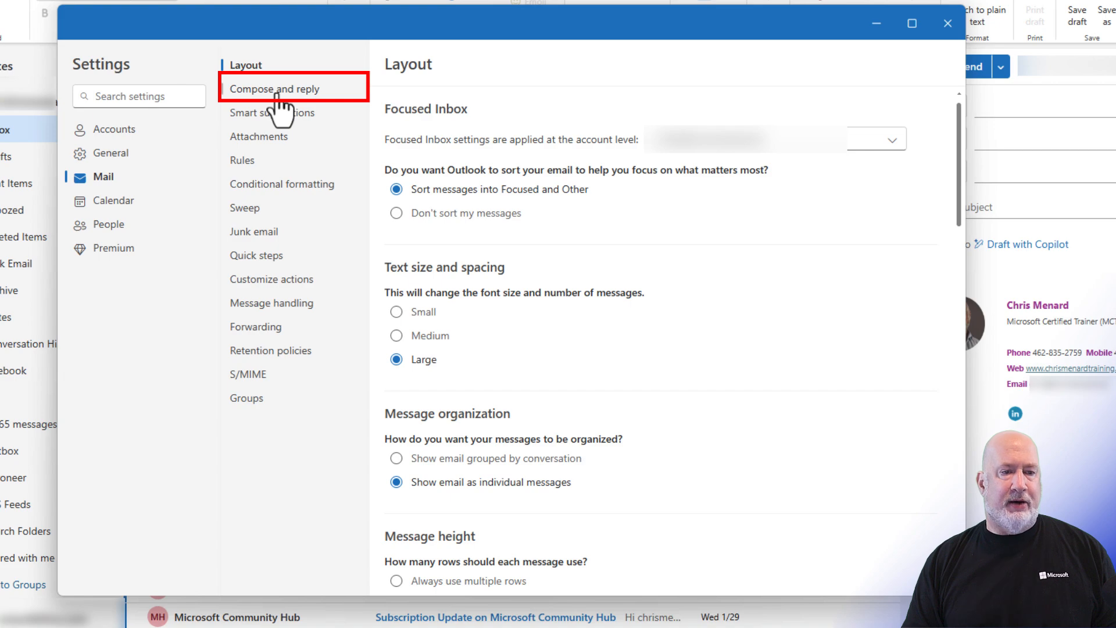
{"action": "left_click", "coordinate": [275, 88]}
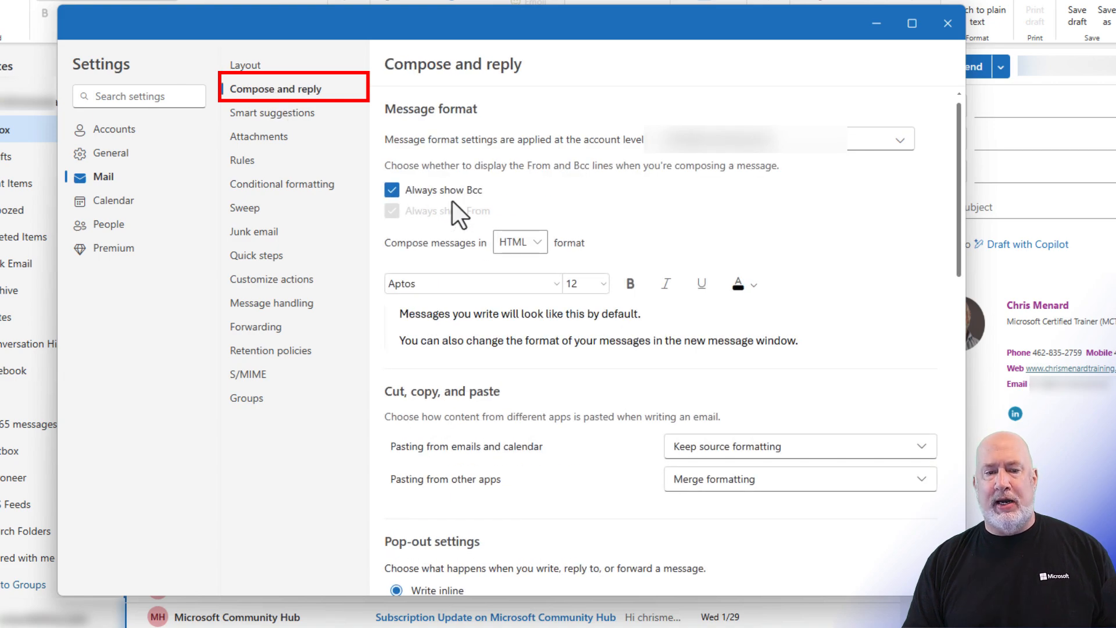
{"action": "mouse_move", "coordinate": [566, 178]}
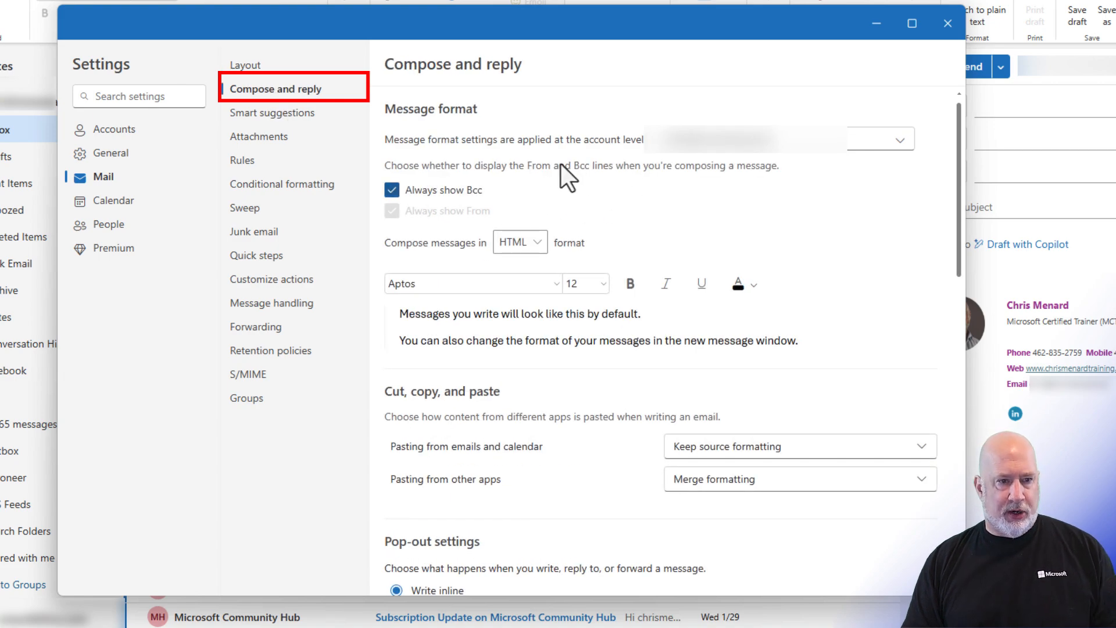
{"action": "scroll", "scroll_direction": "down", "scroll_amount": 3}
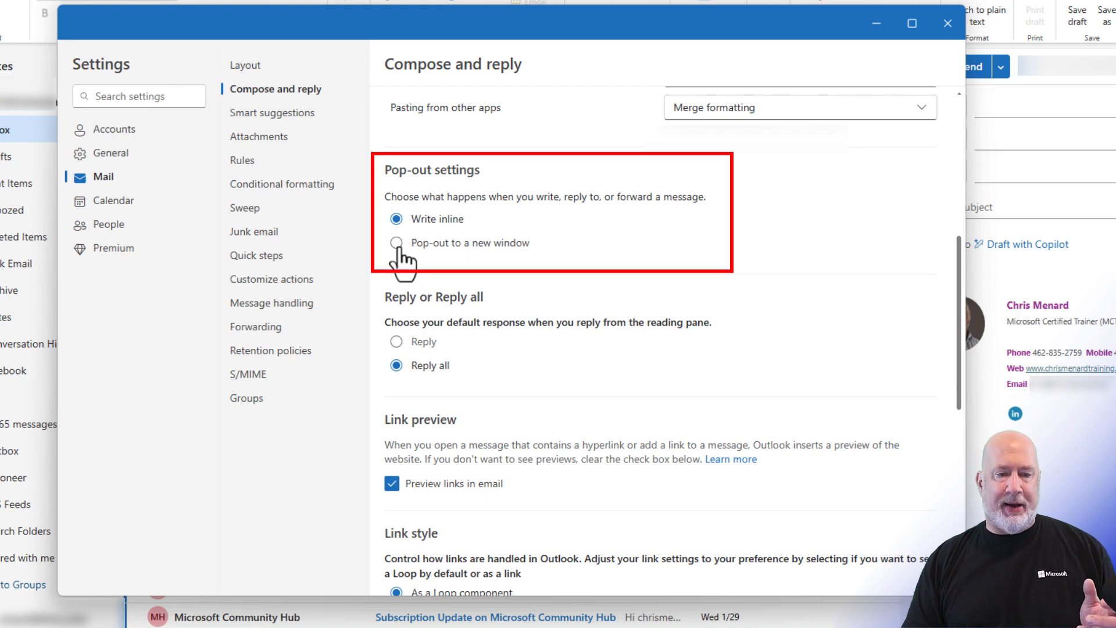
{"action": "left_click", "coordinate": [396, 242]}
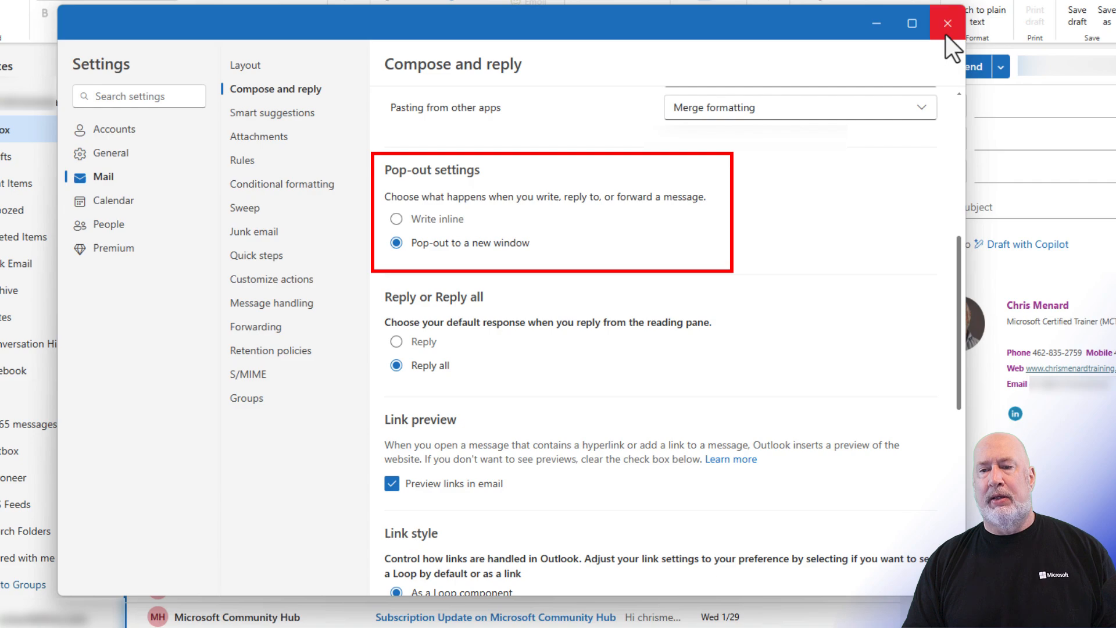
Close Settings and discard the inline draft message.
{"action": "left_click", "coordinate": [947, 24]}
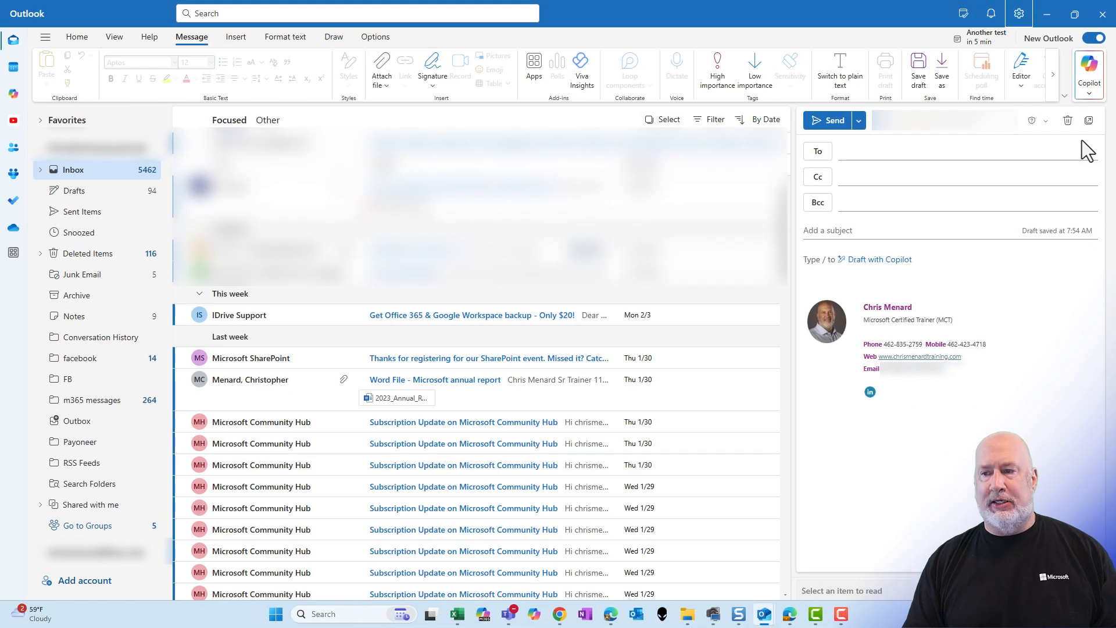
{"action": "left_click", "coordinate": [1068, 120]}
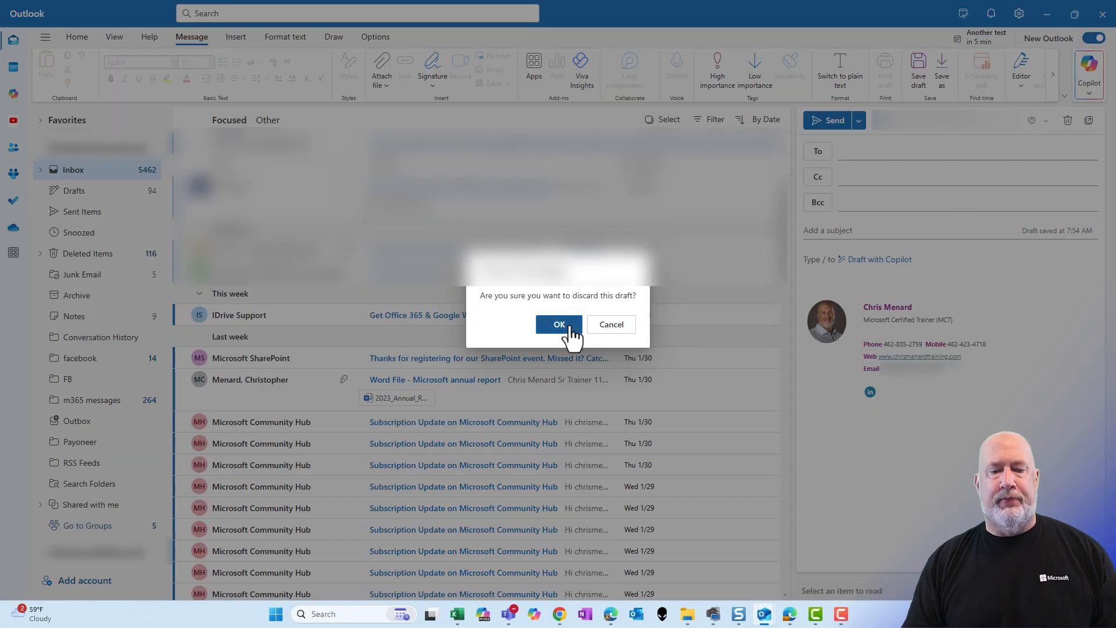
{"action": "left_click", "coordinate": [559, 323]}
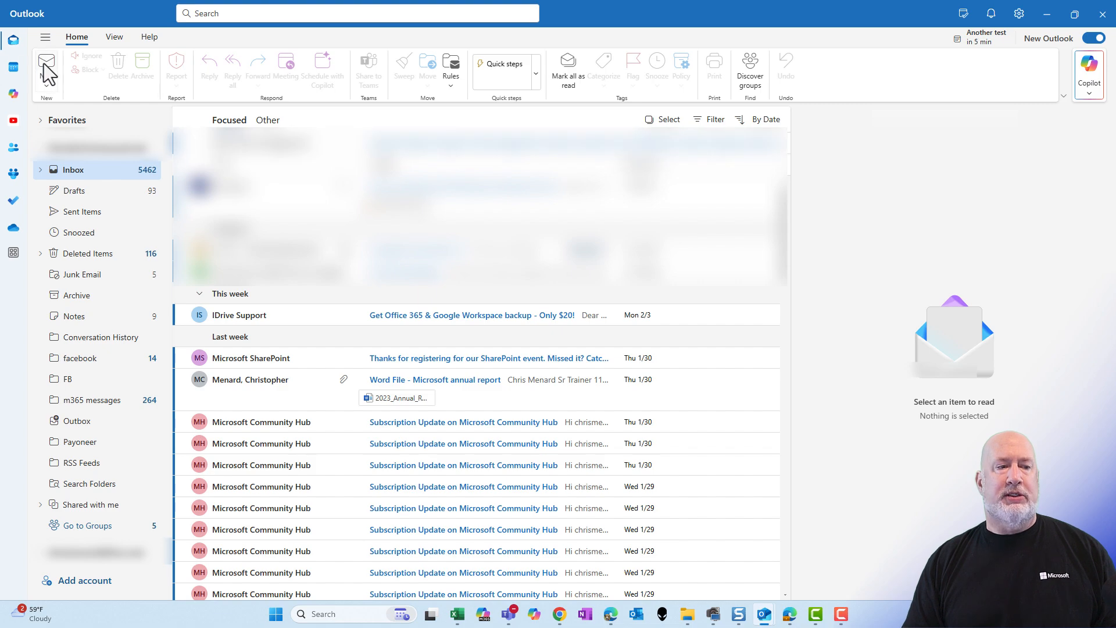
Start a new message to confirm it pops out, then close that window.
{"action": "left_click", "coordinate": [47, 63]}
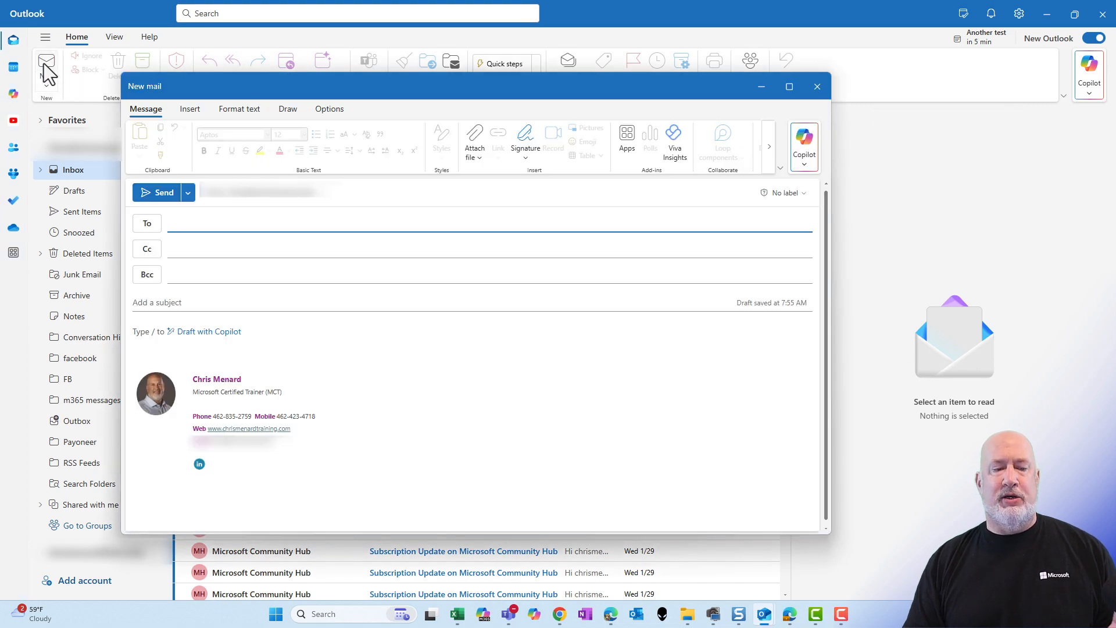
{"action": "left_click", "coordinate": [816, 86]}
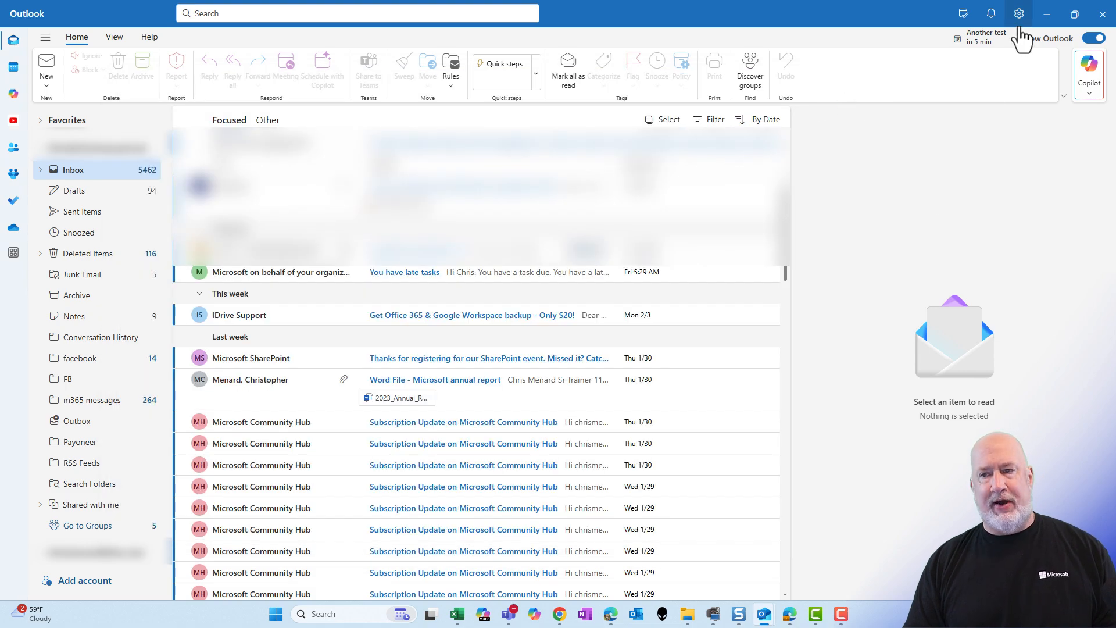
Search settings for 'po' to reopen Pop-out settings, still set to a new window.
{"action": "left_click", "coordinate": [1018, 13]}
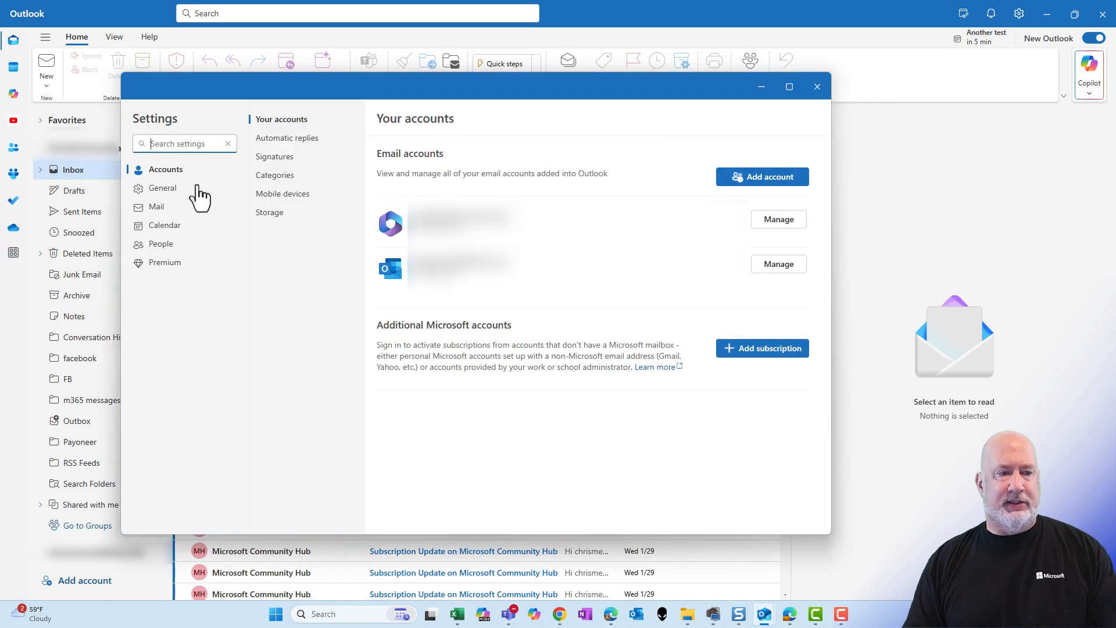
{"action": "type", "text": "po"}
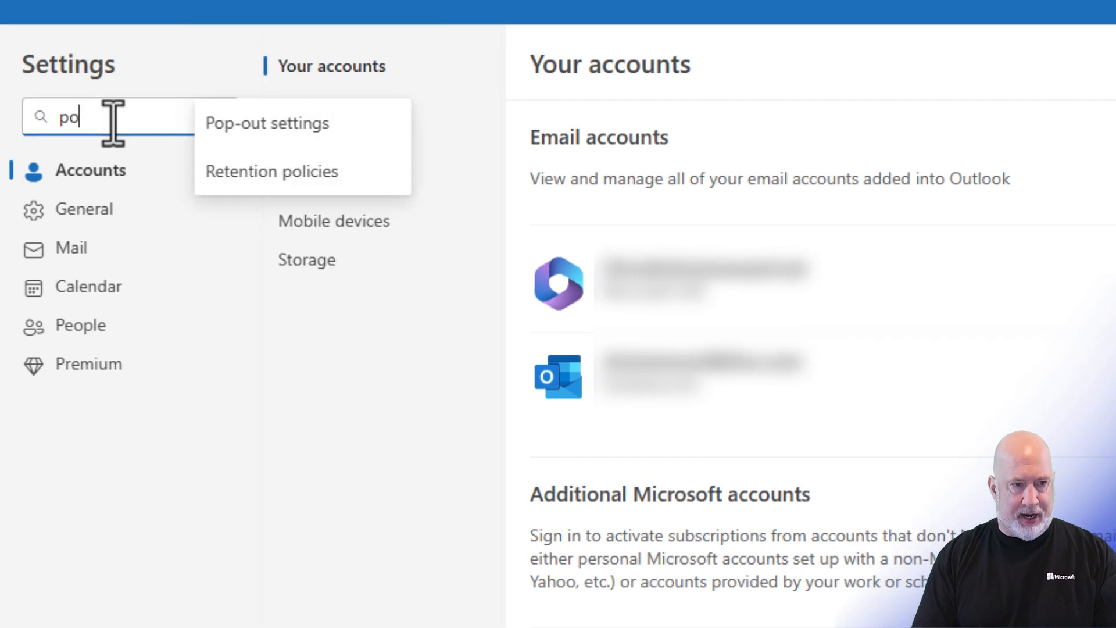
{"action": "left_click", "coordinate": [266, 123]}
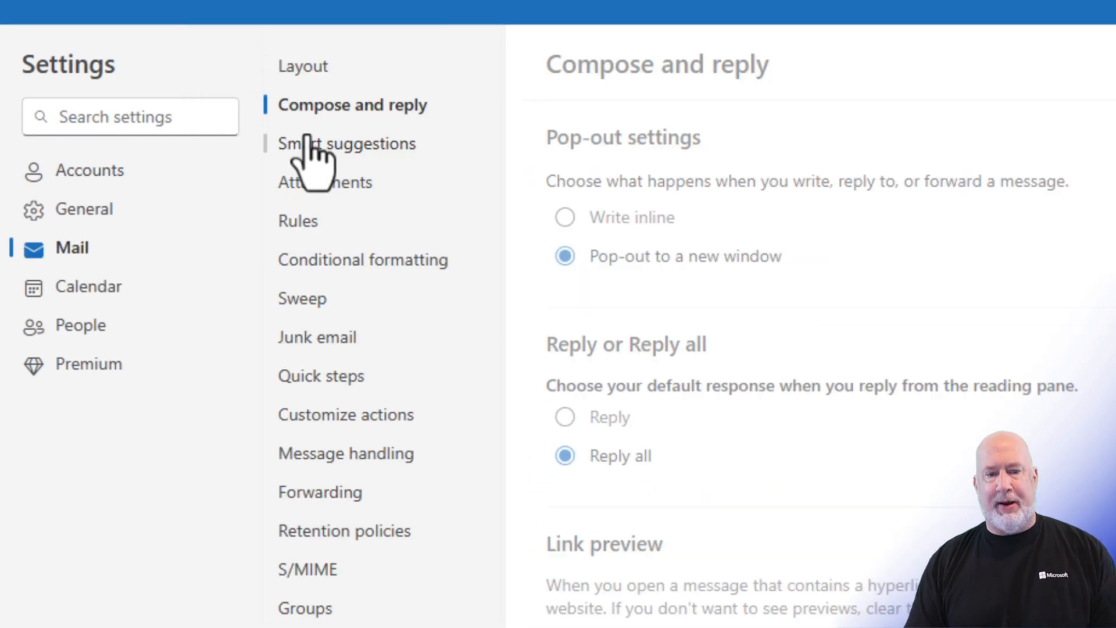